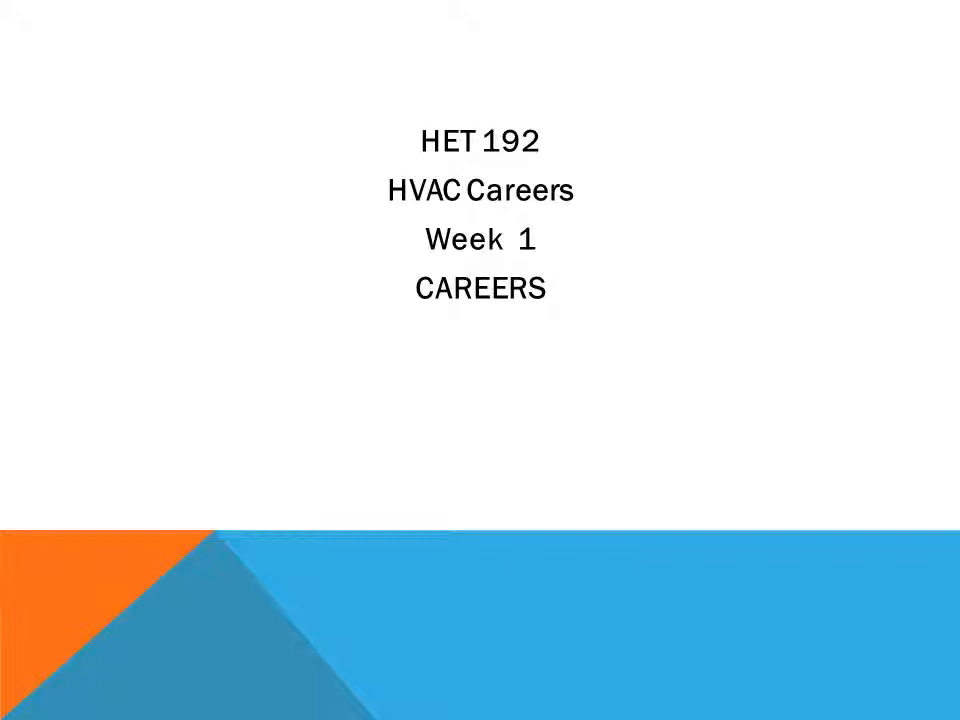
pyautogui.press('Right')
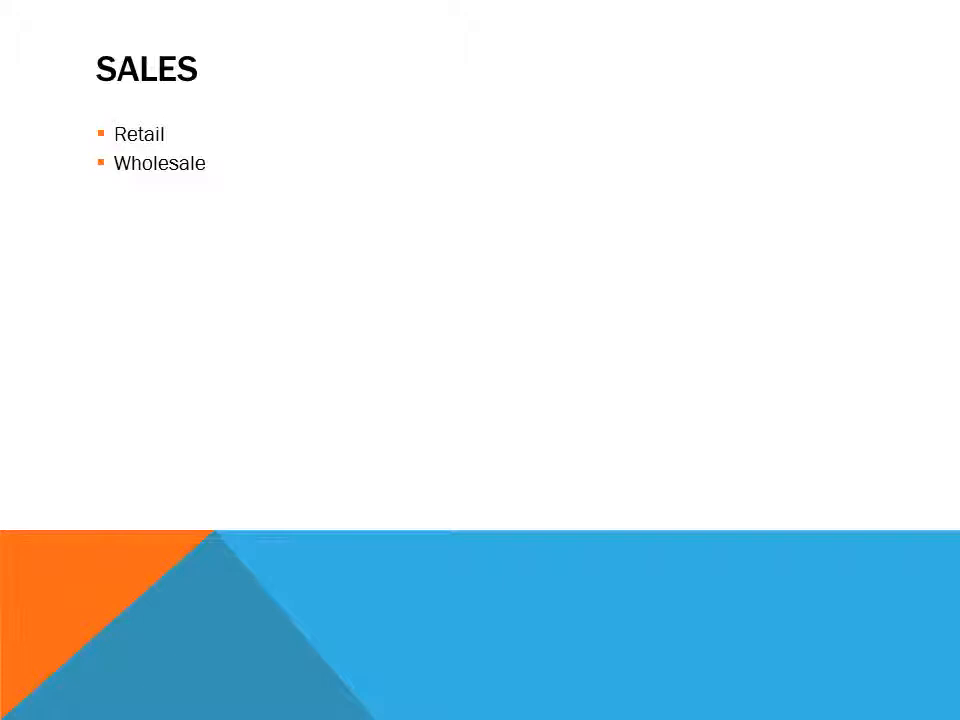
pyautogui.press('Right')
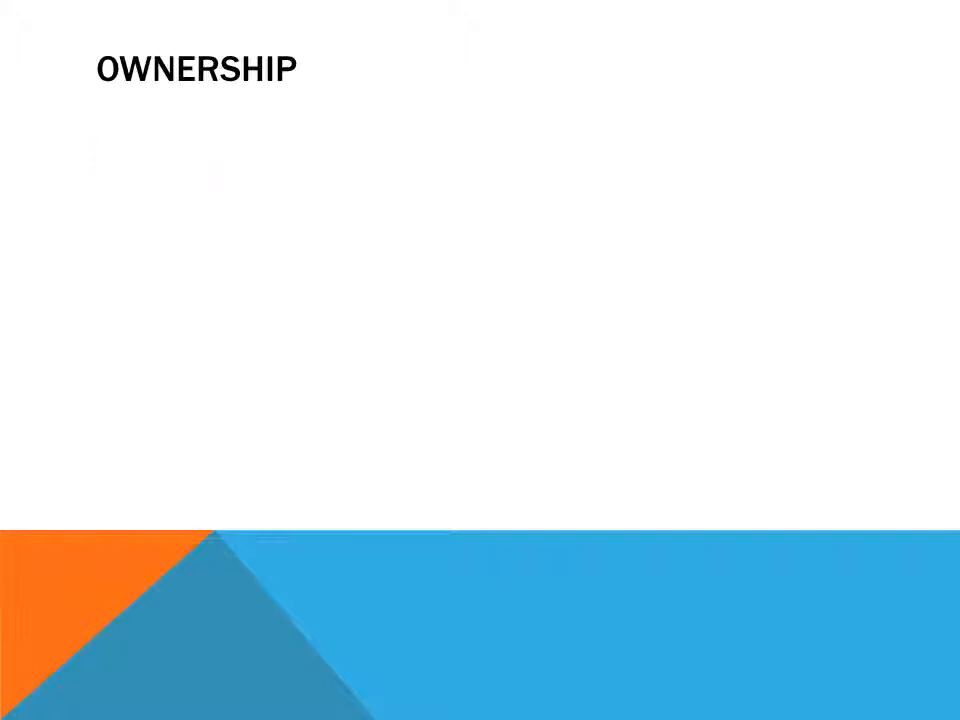